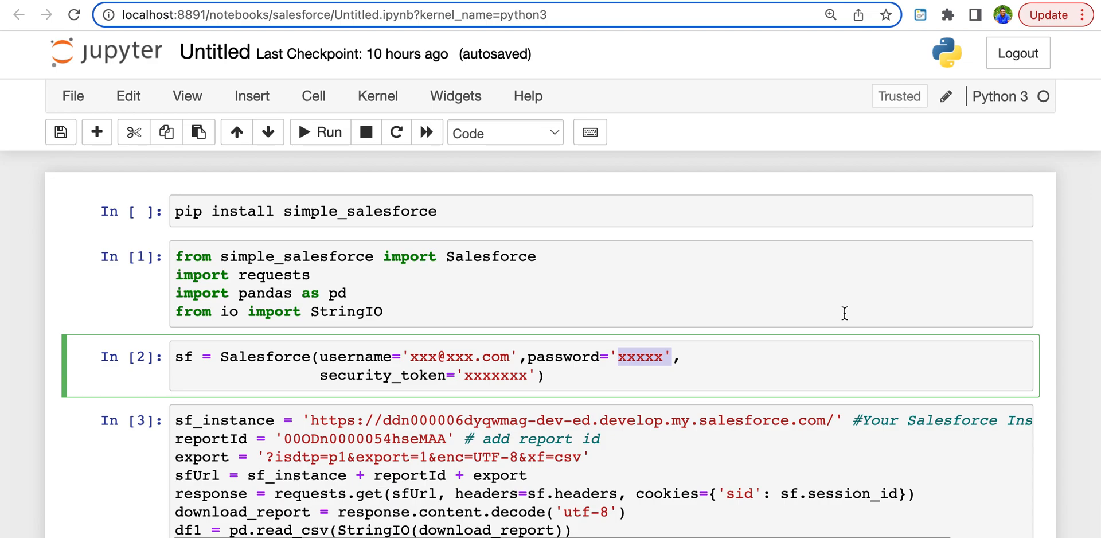
mouse_move(852, 357)
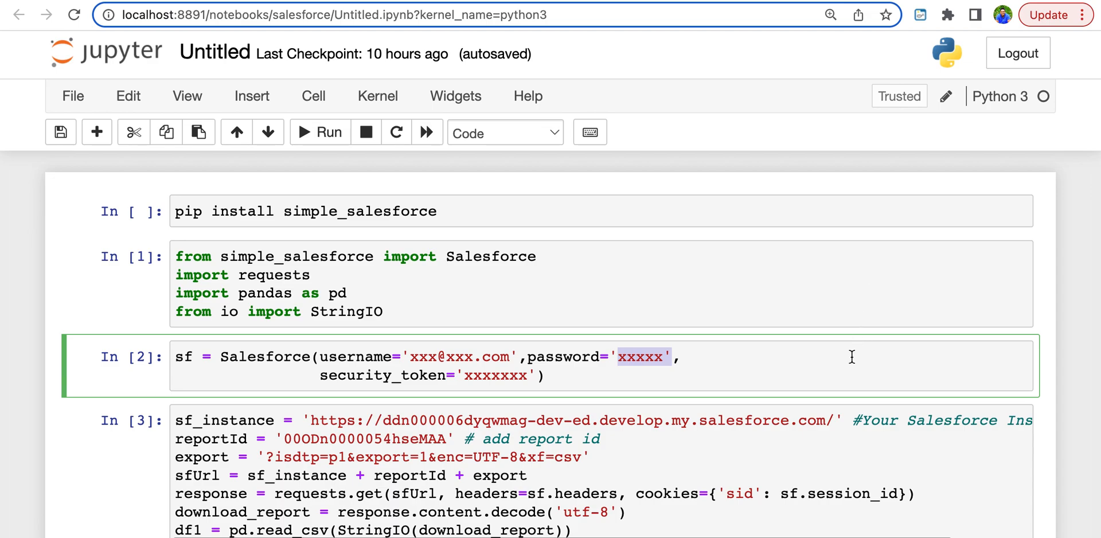
mouse_move(428, 281)
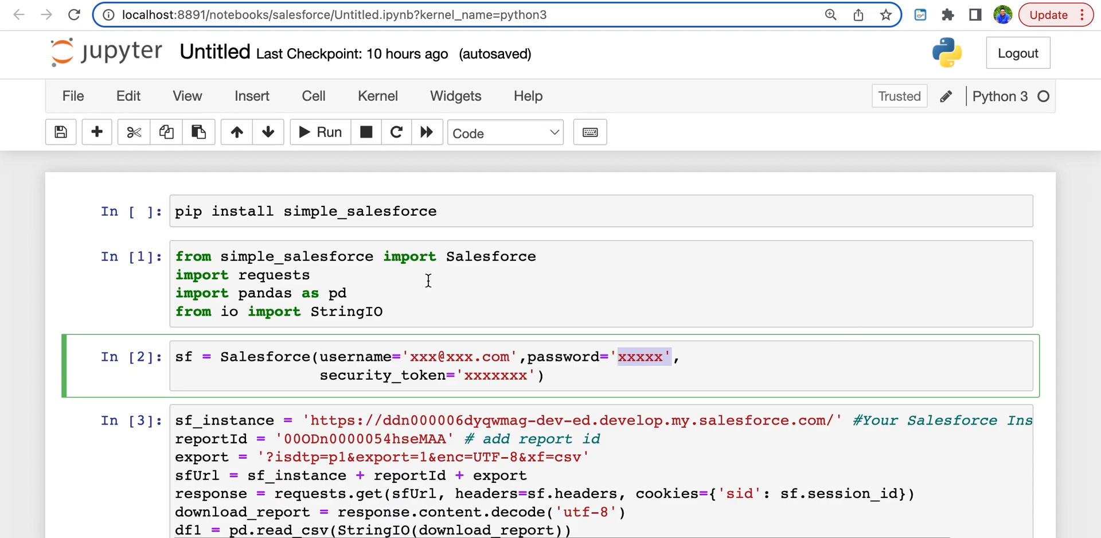
mouse_move(398, 224)
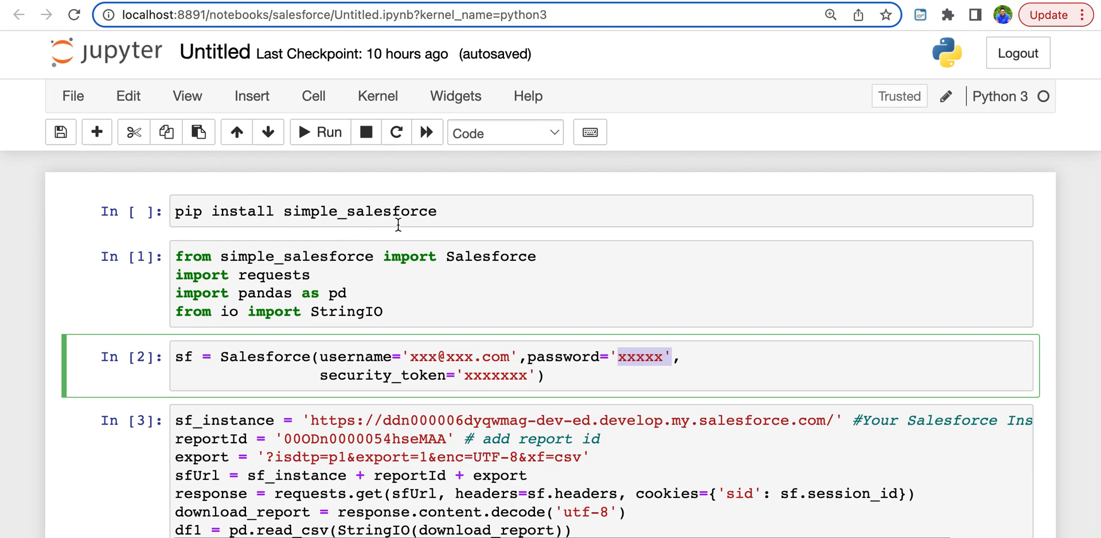
mouse_move(398, 235)
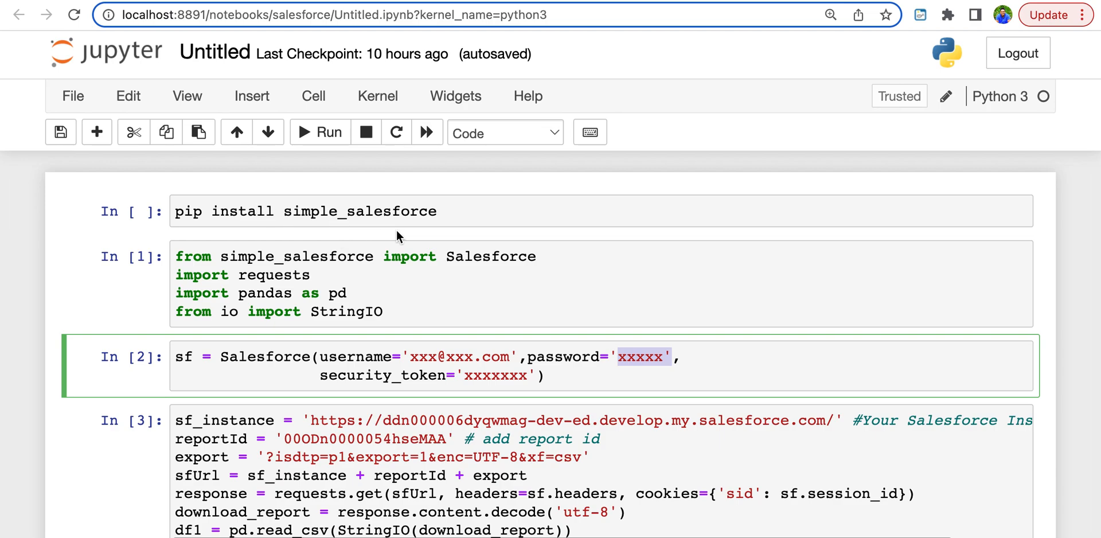
mouse_move(396, 287)
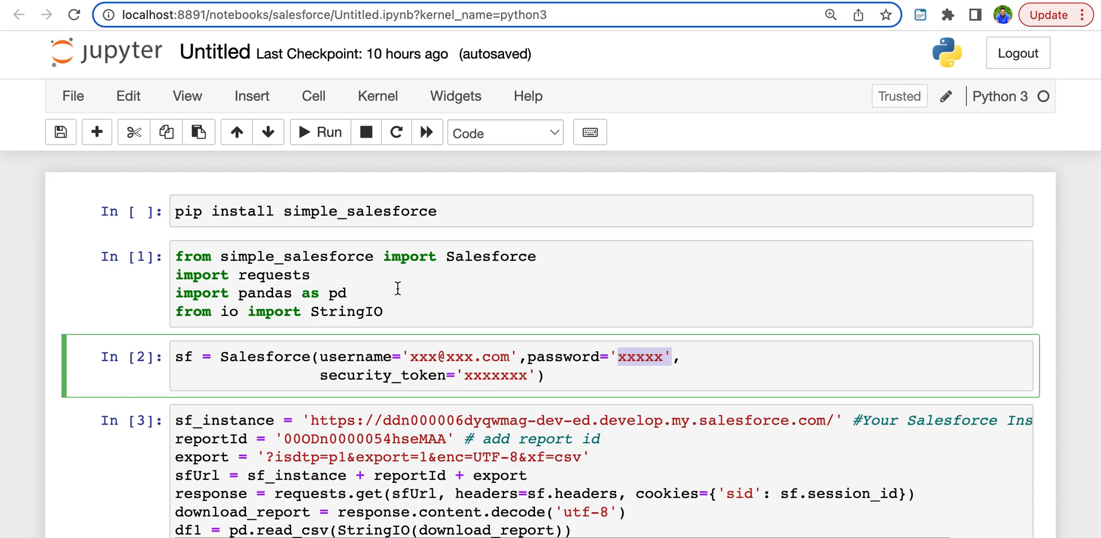
mouse_move(406, 291)
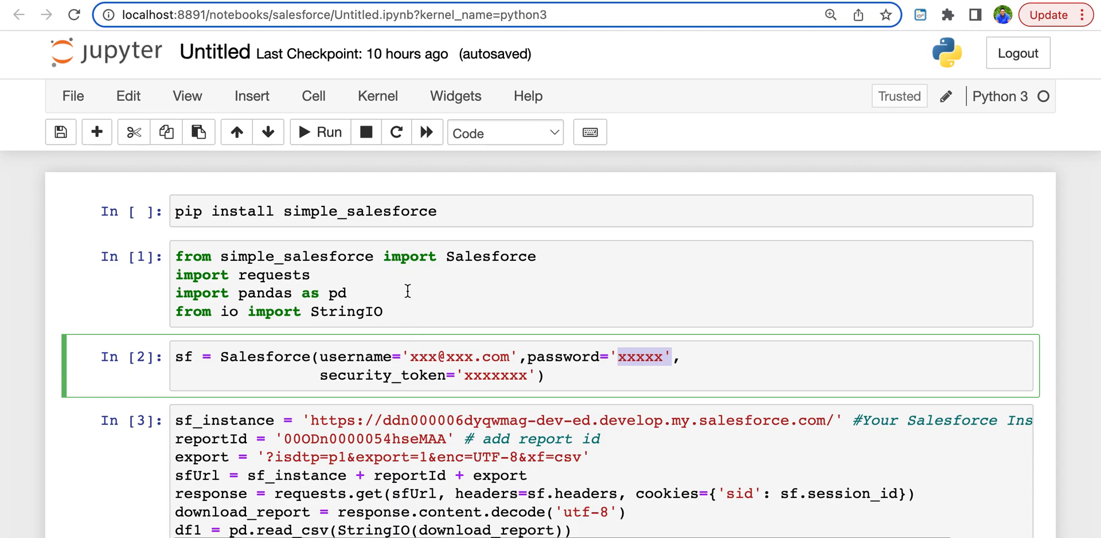
From the profile menu, reach personal settings and the security token / My Domain pages
left_click(447, 256)
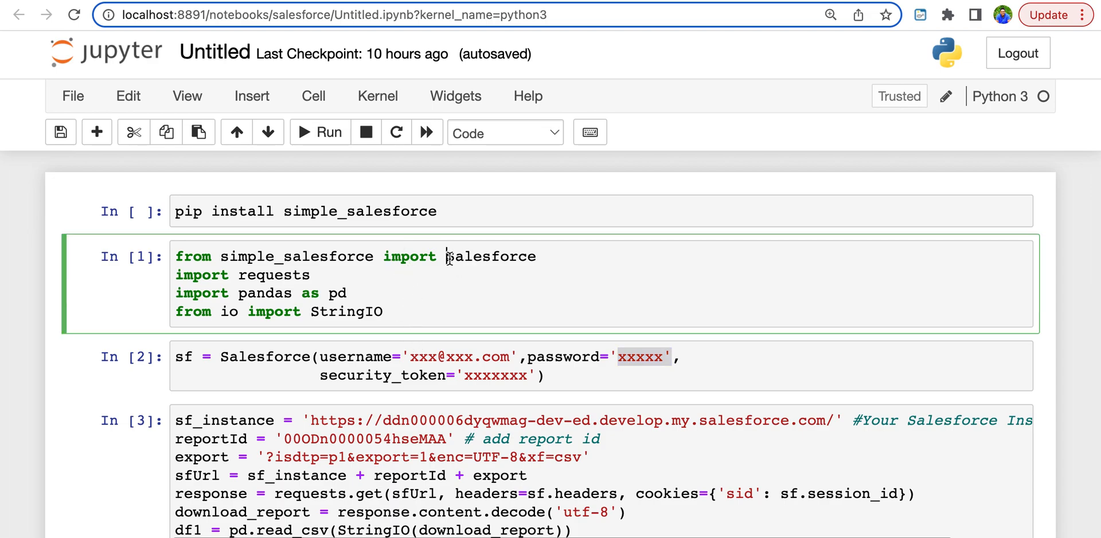
mouse_move(455, 341)
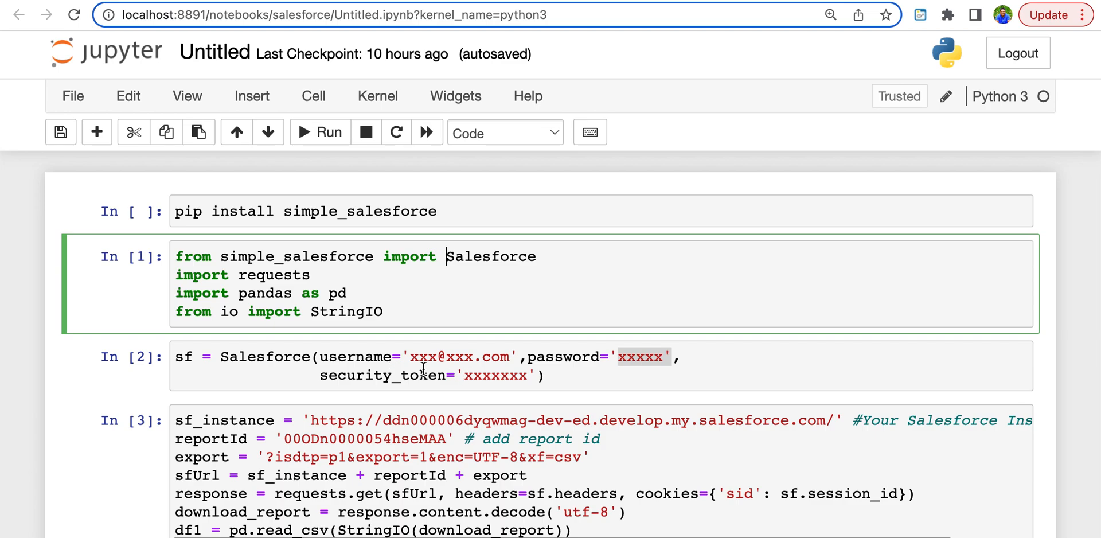
mouse_move(639, 361)
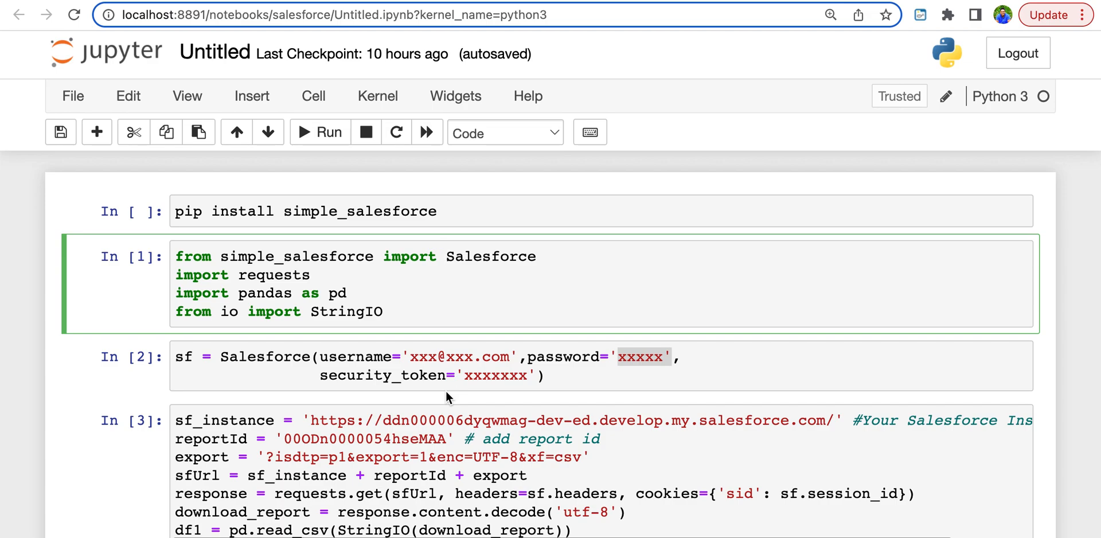
mouse_move(520, 283)
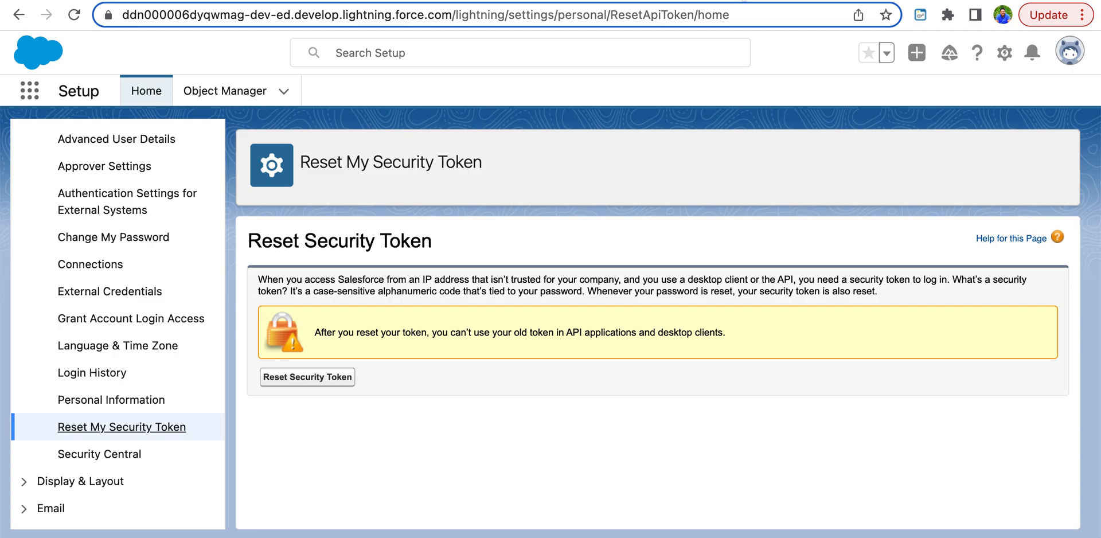
mouse_move(1031, 51)
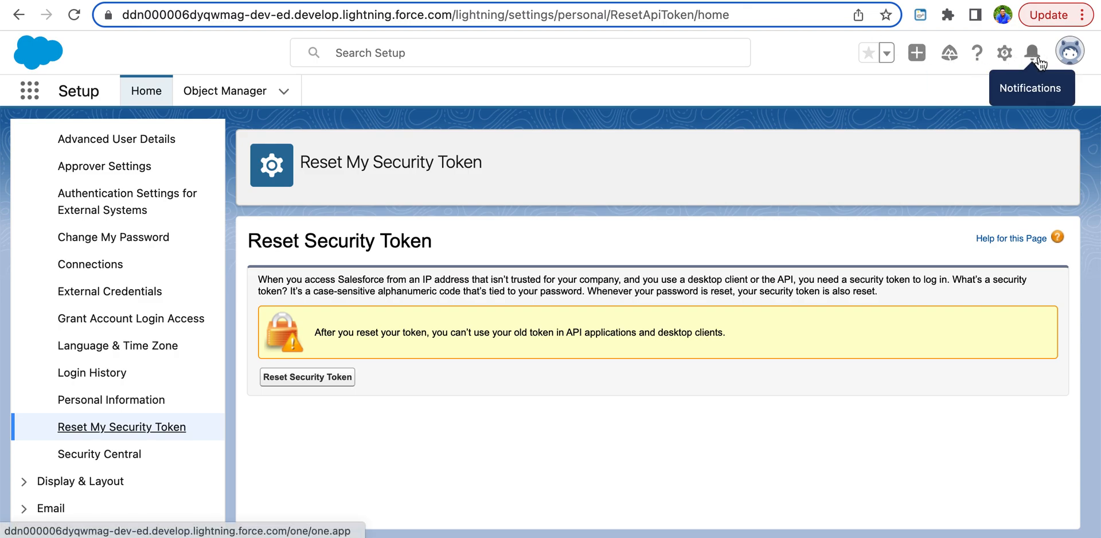
mouse_move(1084, 93)
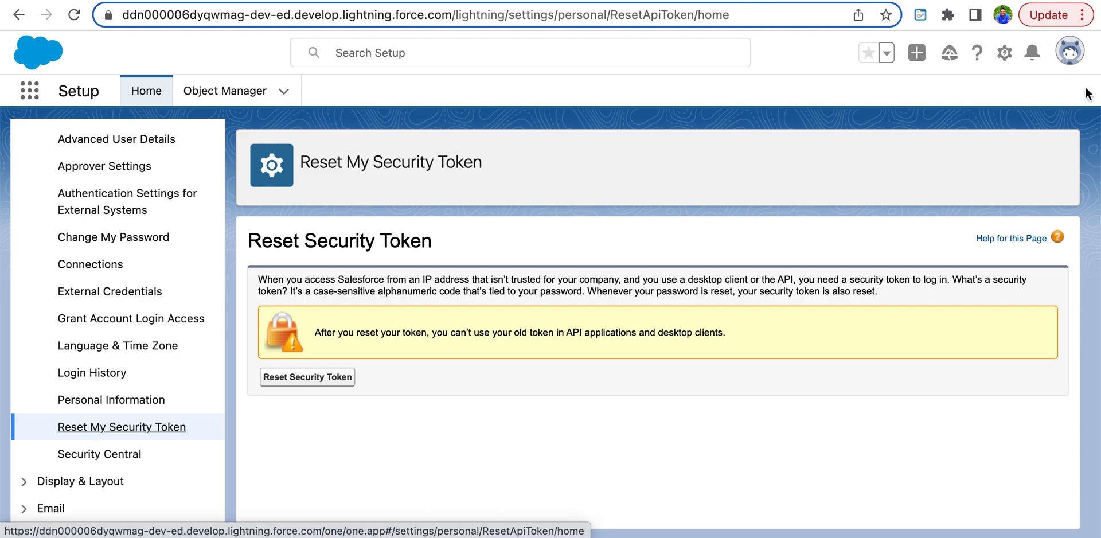
mouse_move(1069, 52)
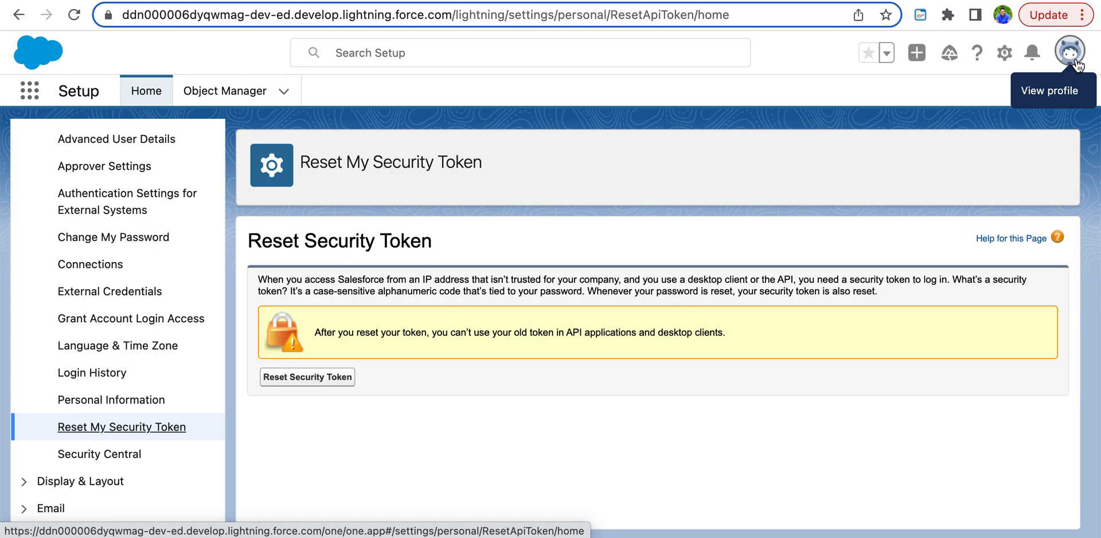
left_click(1067, 52)
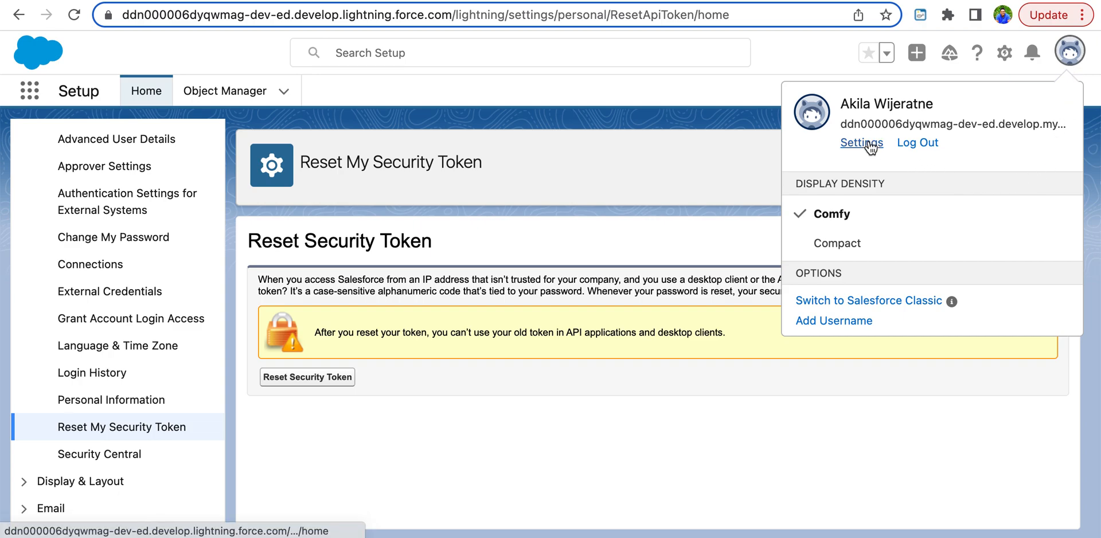
left_click(859, 143)
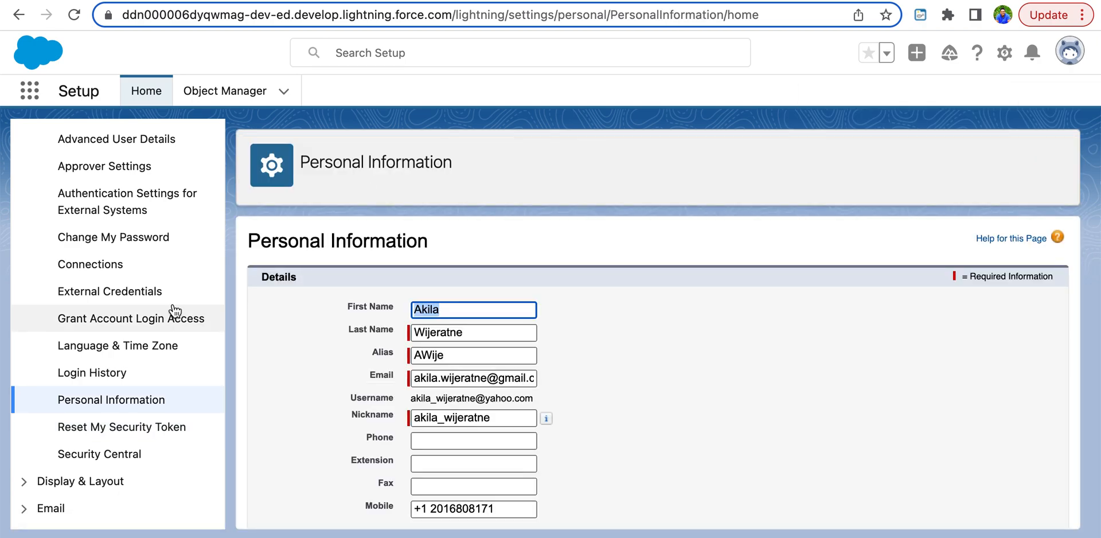
scroll("up", 3)
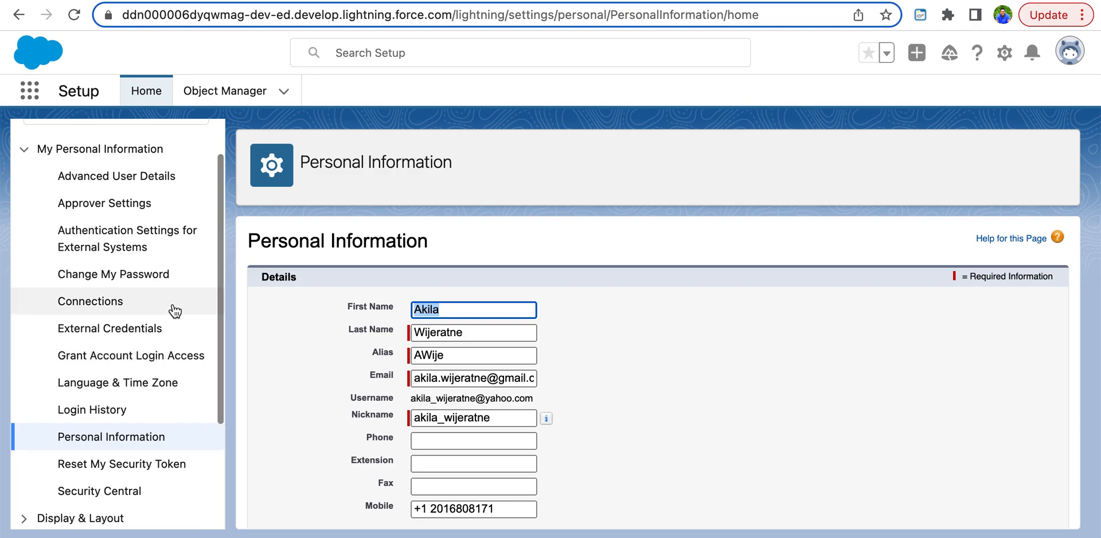
left_click(122, 463)
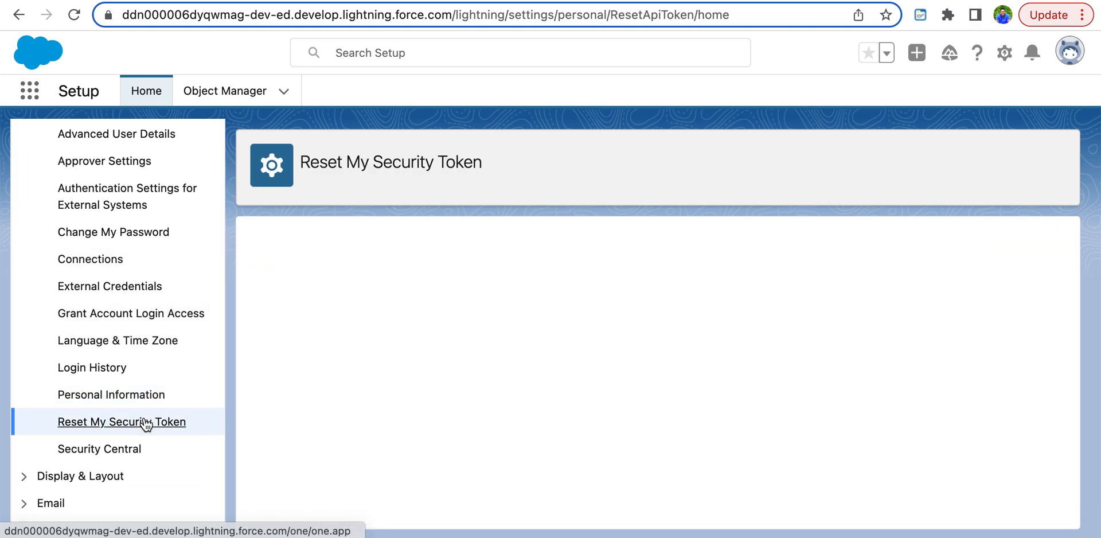
left_click(122, 420)
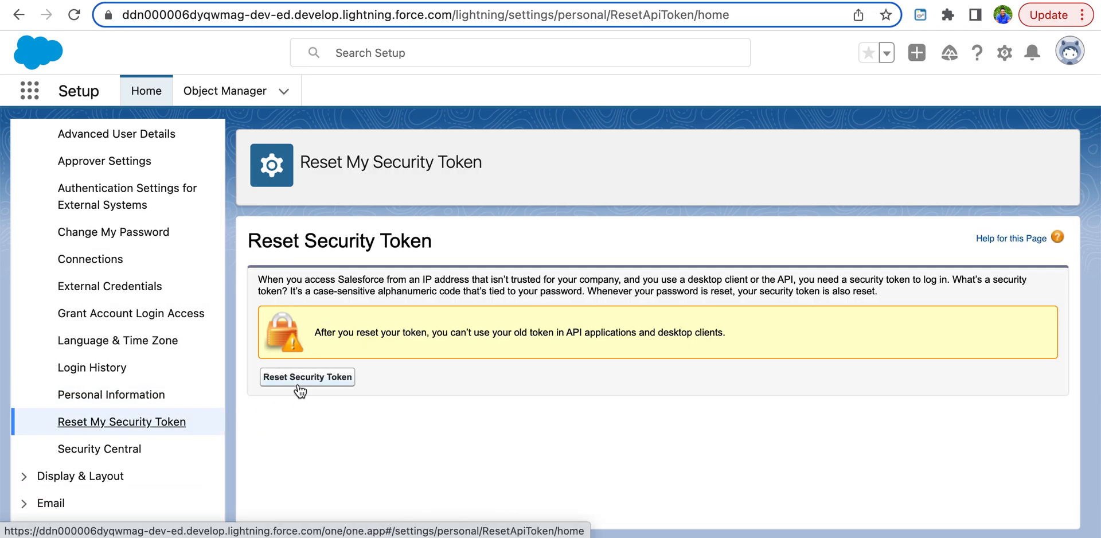
mouse_move(307, 378)
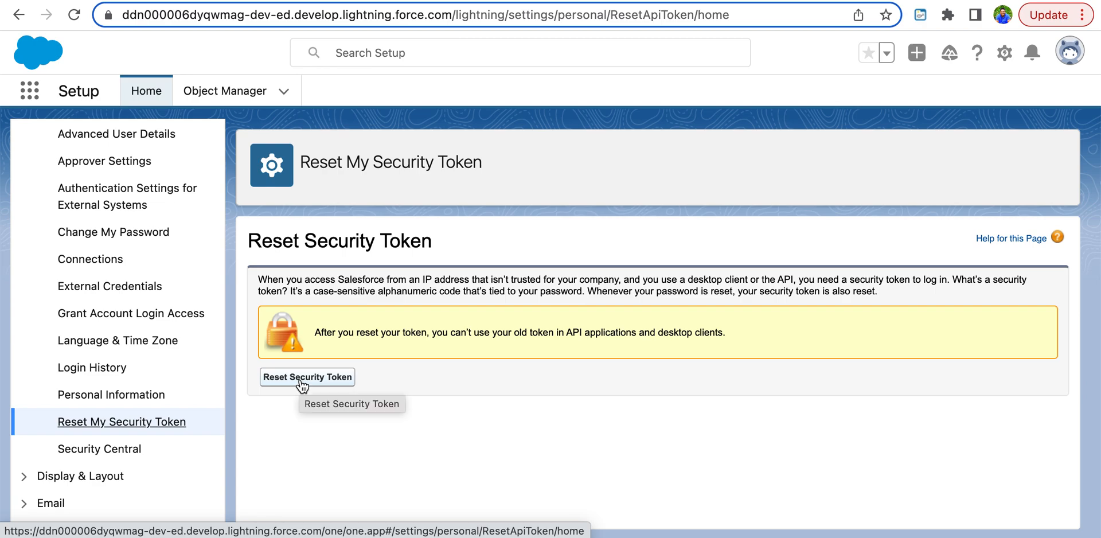
mouse_move(442, 160)
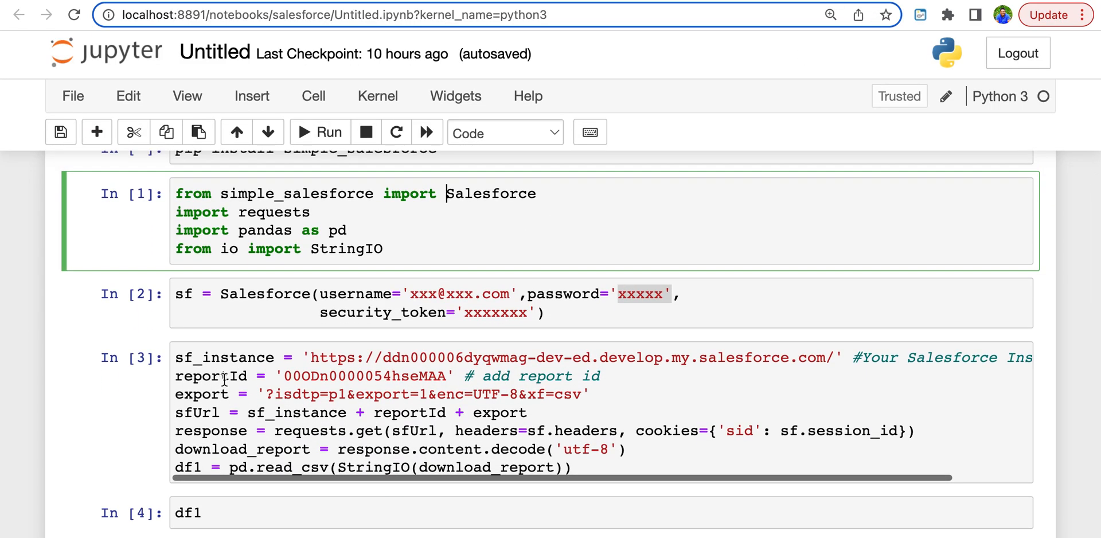
mouse_move(588, 381)
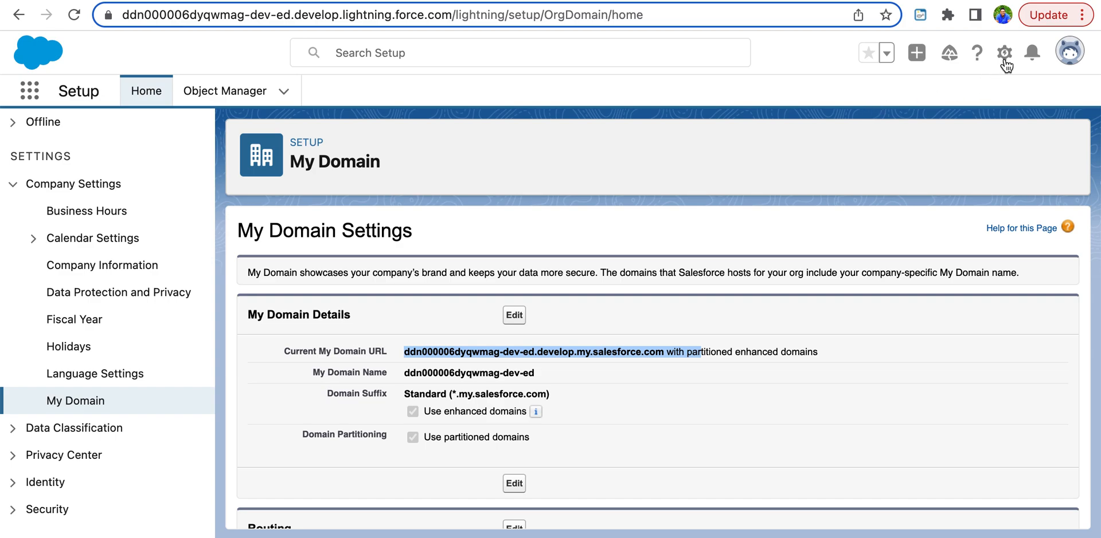
mouse_move(1004, 53)
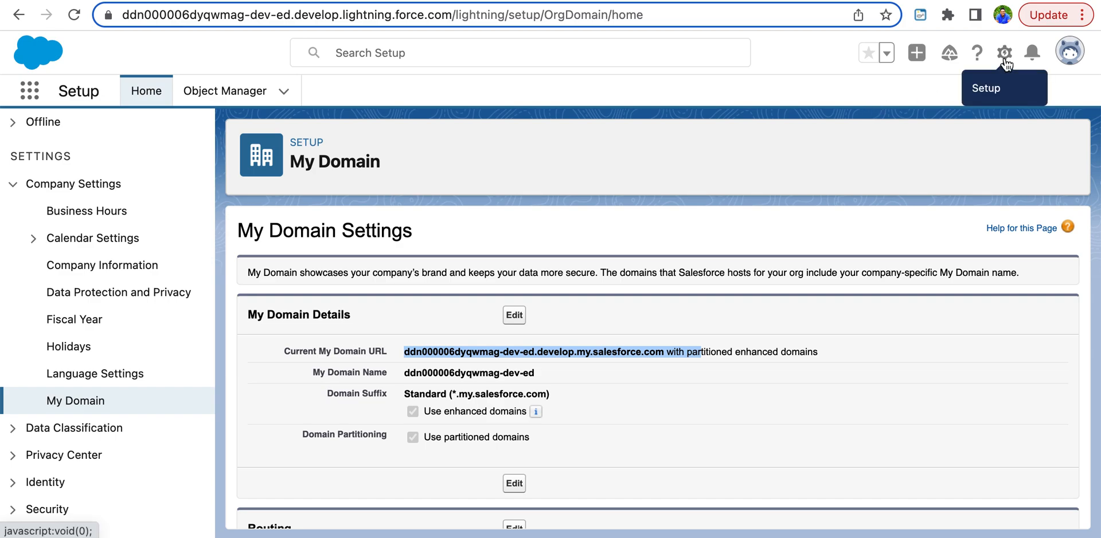
mouse_move(93, 126)
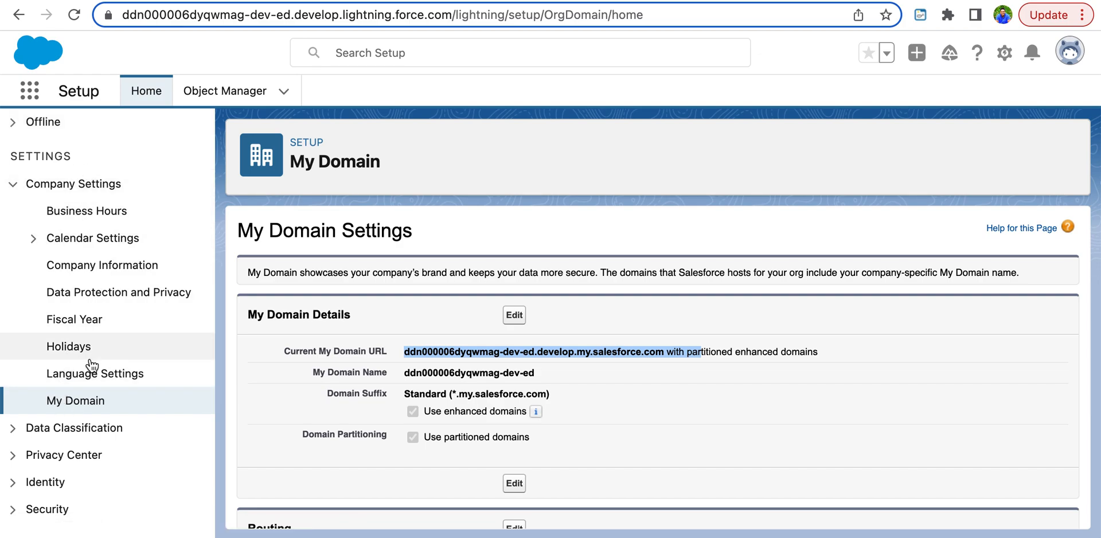
mouse_move(82, 408)
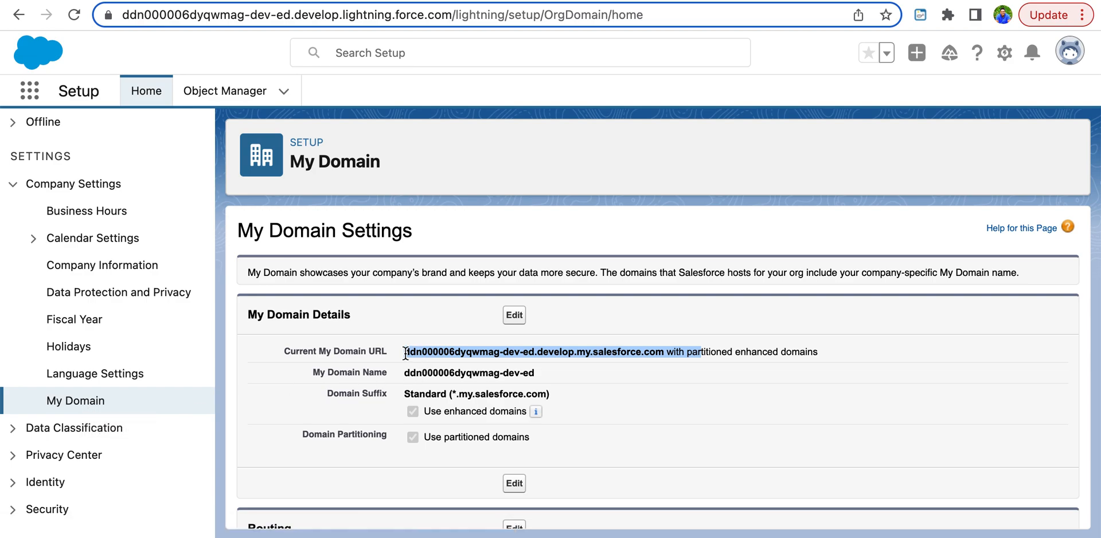
mouse_move(667, 77)
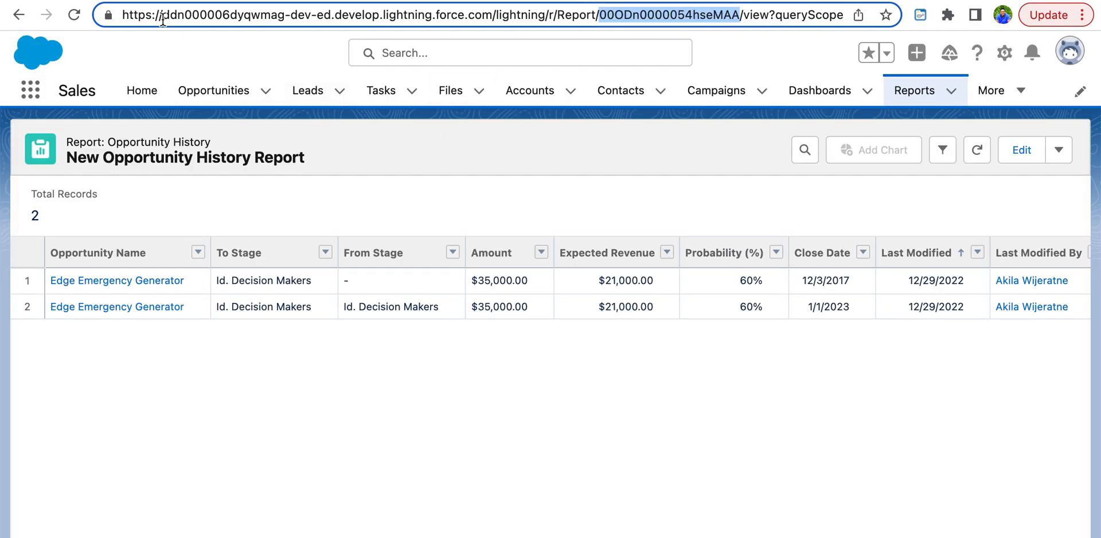
mouse_move(534, 32)
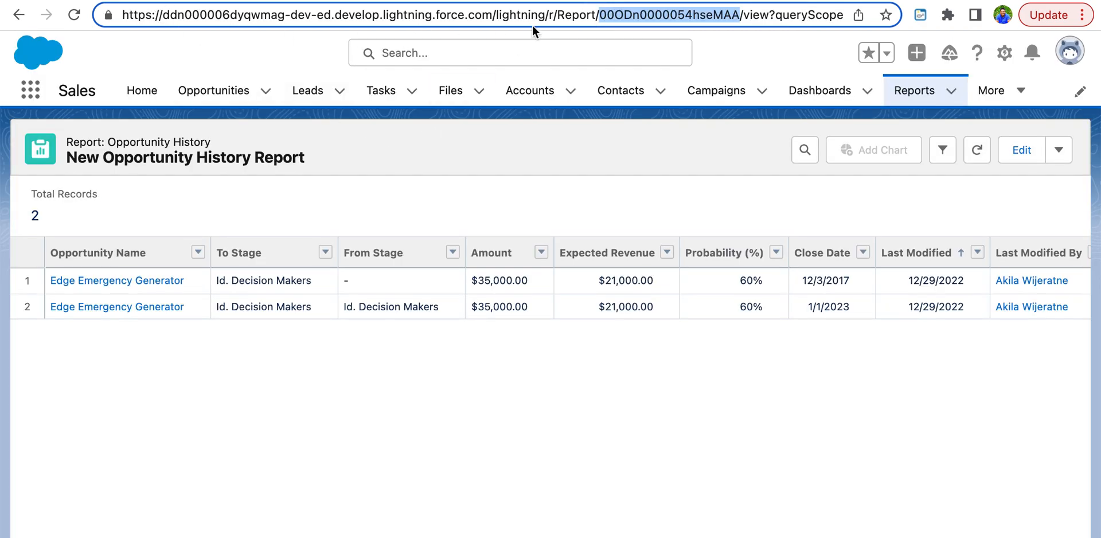
mouse_move(648, 31)
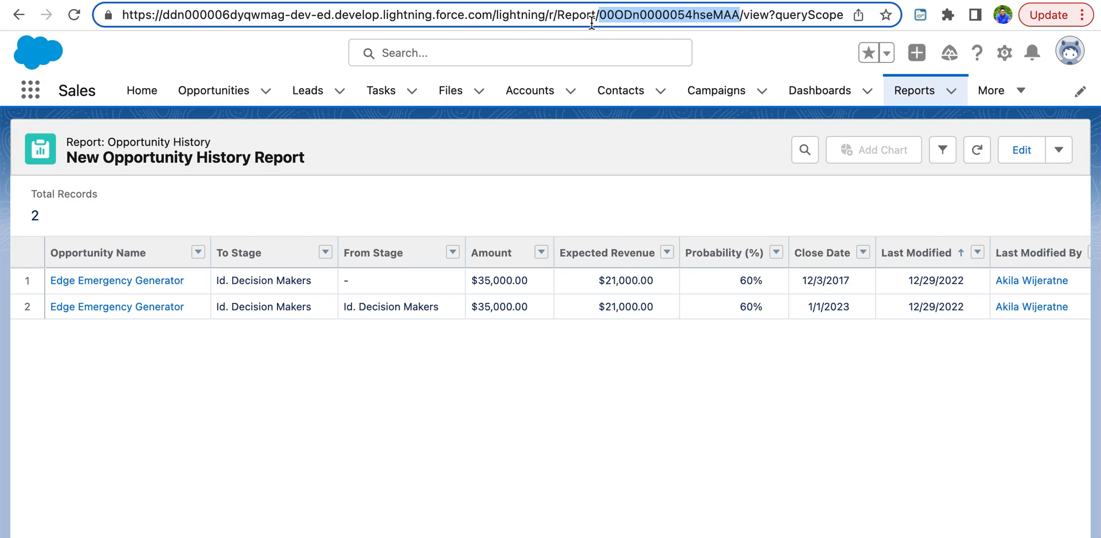
mouse_move(673, 32)
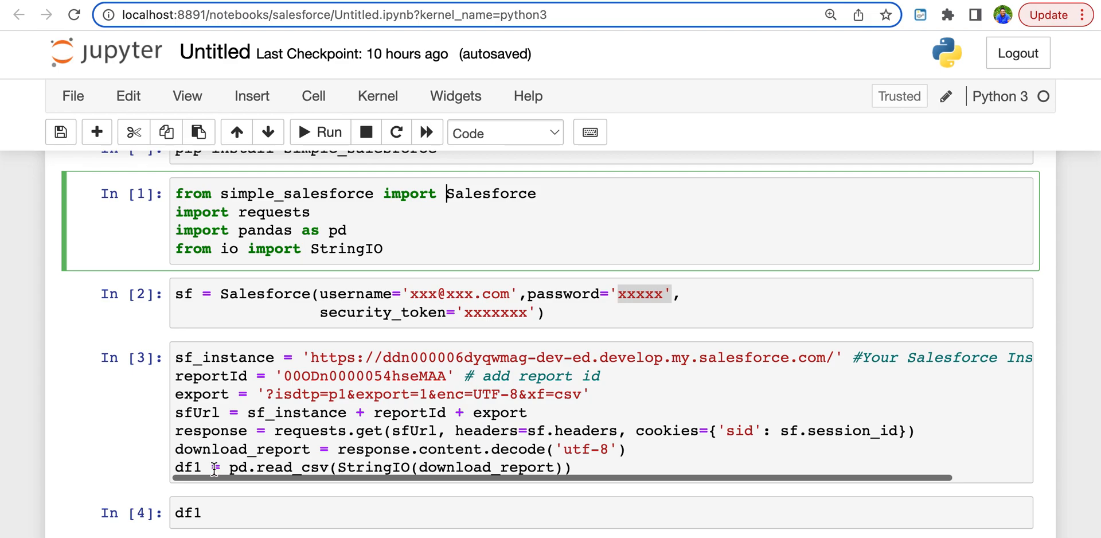
mouse_move(230, 498)
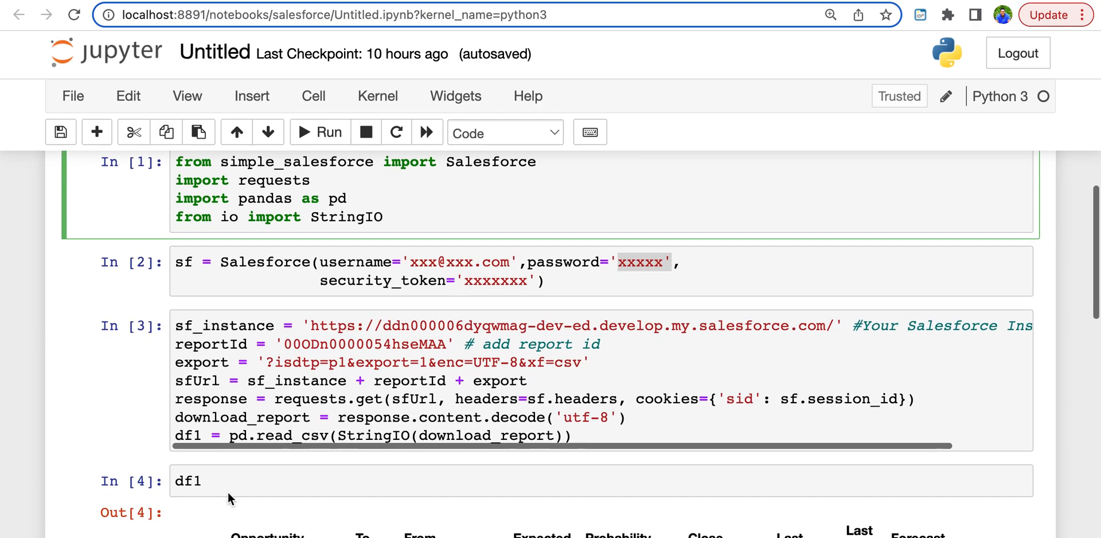
Scroll down to the Out[4] table showing rows like Edge Emergency Generator
scroll("down", 3)
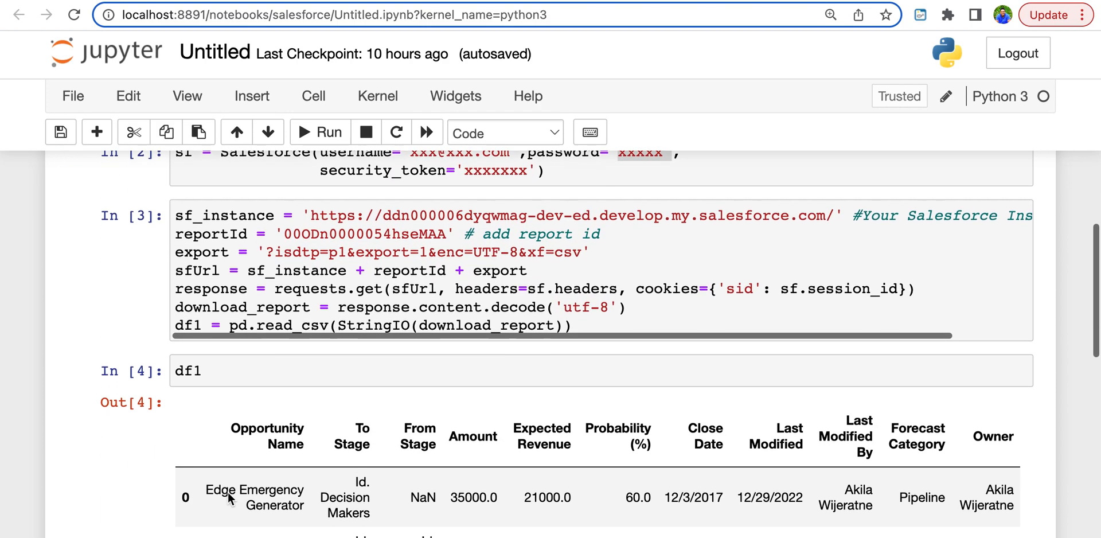